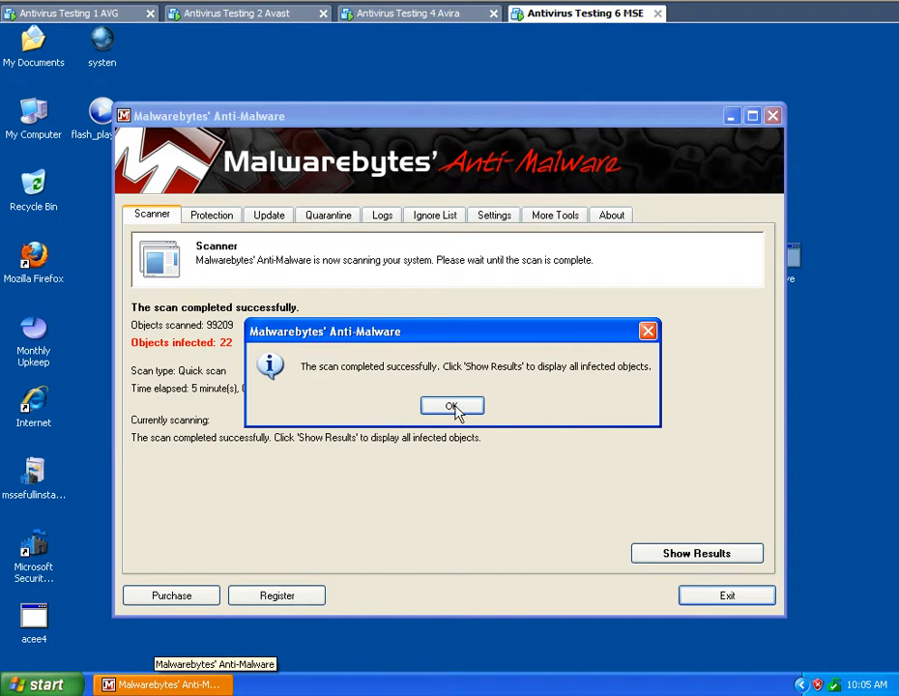
- Dismiss the scan-complete notice and list the MSE machine's 22 infected objects, scrolling through them
{"action": "left_click", "coordinate": [452, 406]}
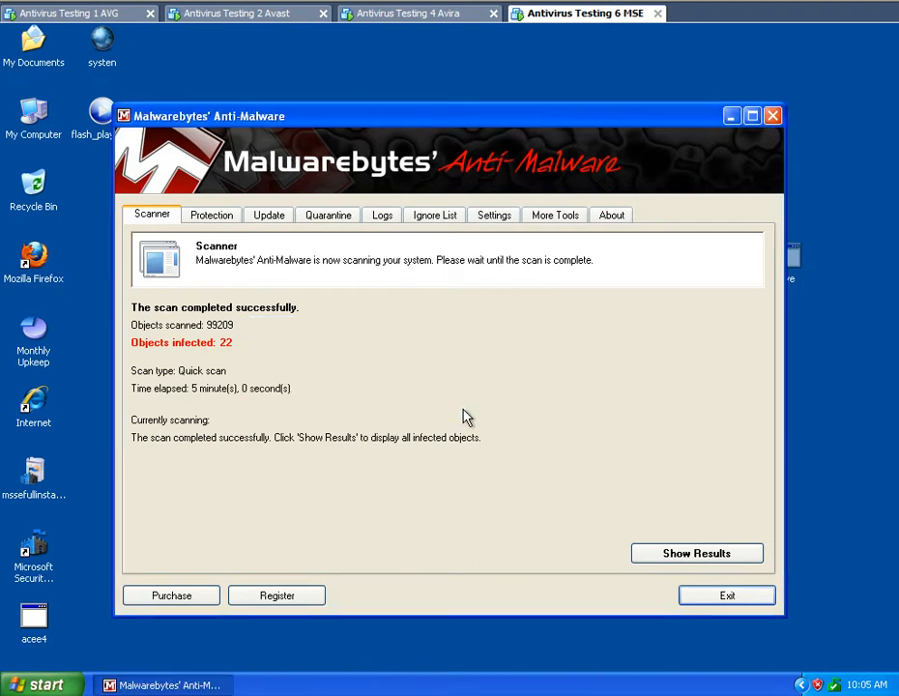
{"action": "left_click", "coordinate": [696, 553]}
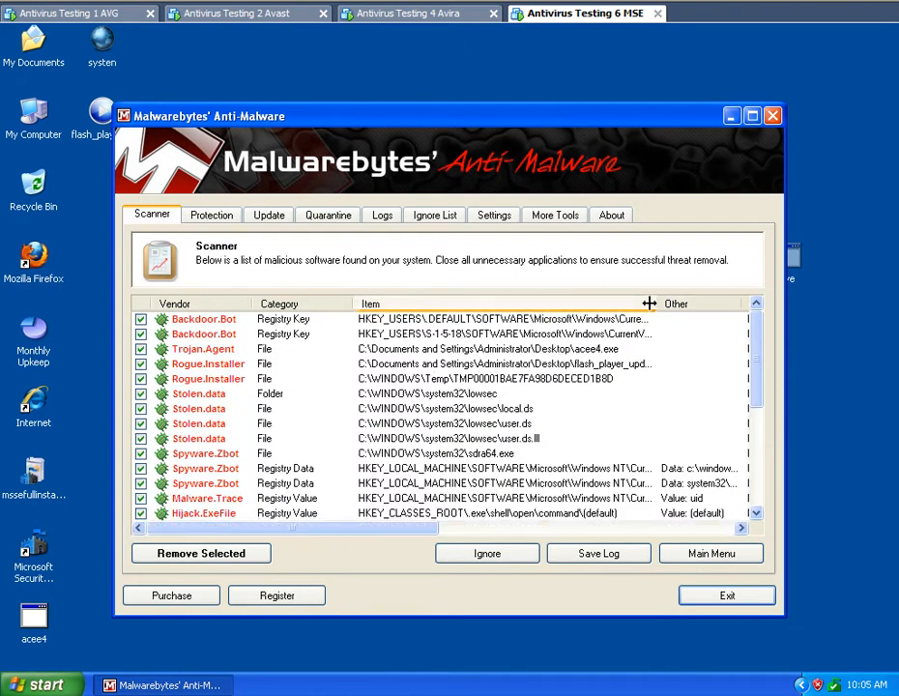
{"action": "scroll", "scroll_direction": "down", "scroll_amount": 3}
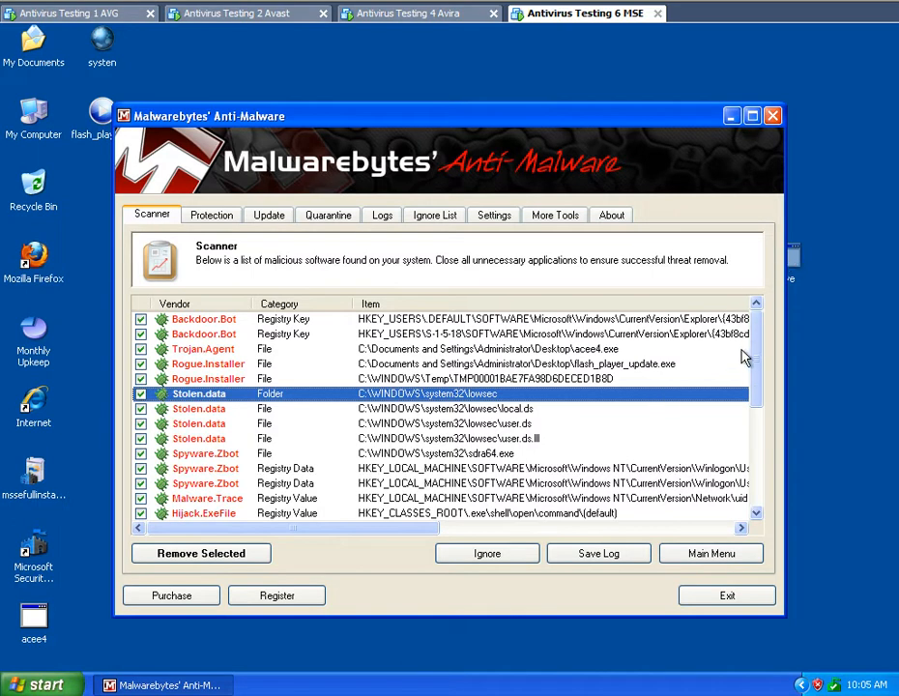
{"action": "mouse_move", "coordinate": [824, 313]}
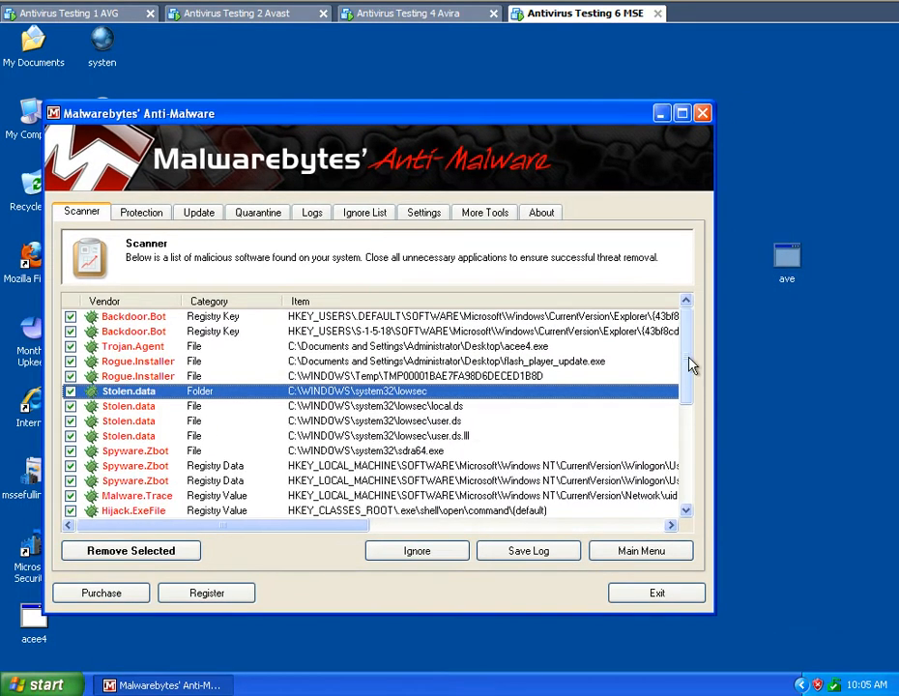
{"action": "scroll", "scroll_direction": "down", "scroll_amount": 3}
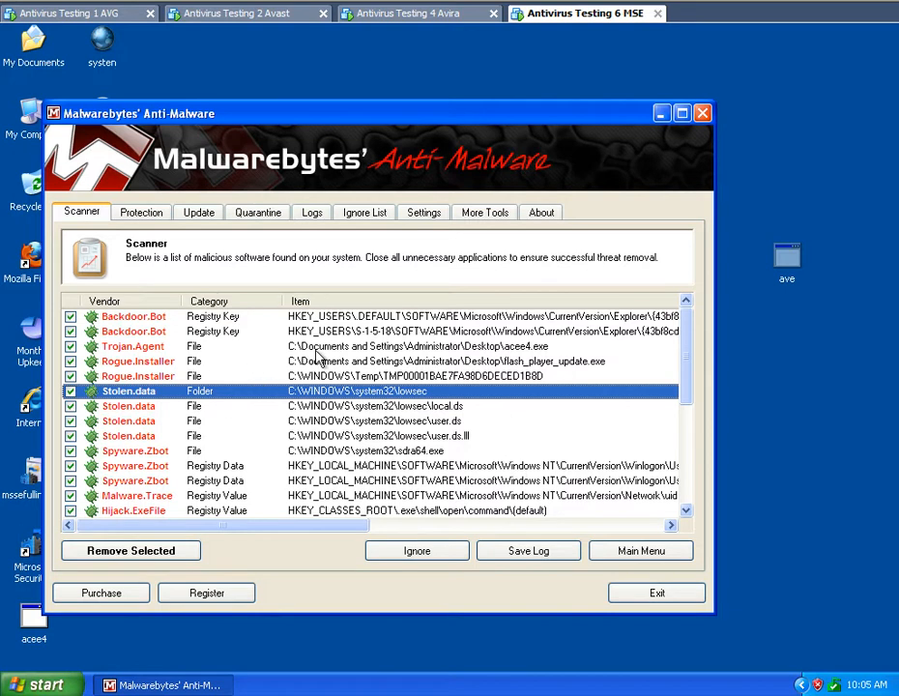
{"action": "mouse_move", "coordinate": [203, 286]}
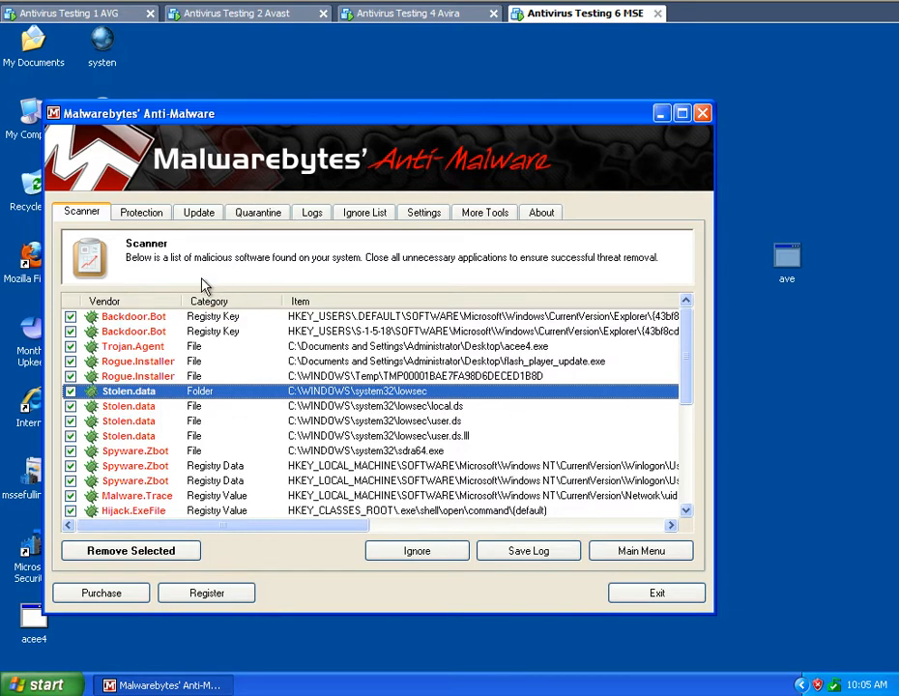
{"action": "mouse_move", "coordinate": [383, 244]}
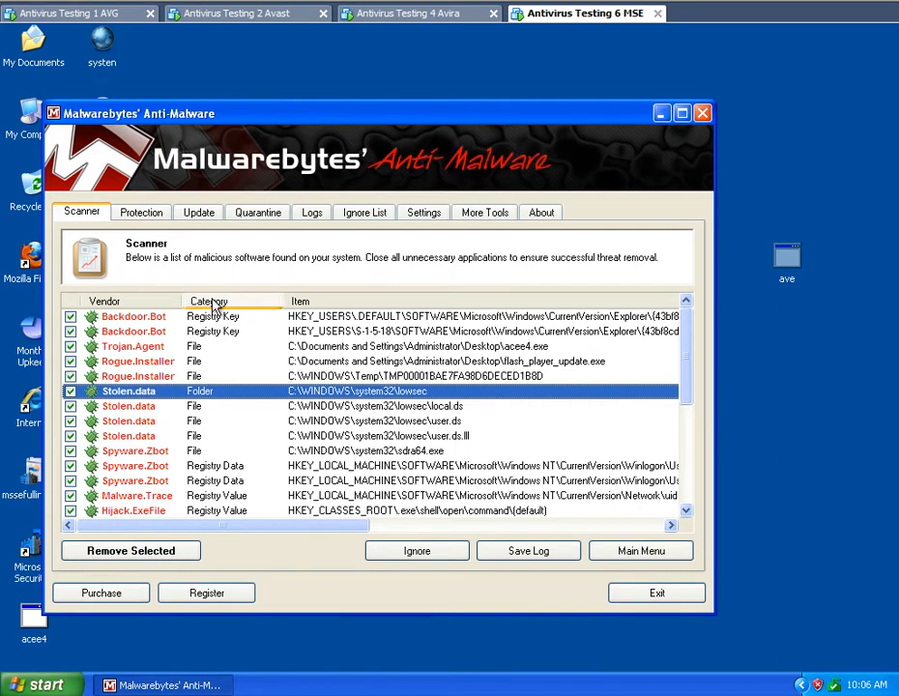
{"action": "mouse_move", "coordinate": [223, 279]}
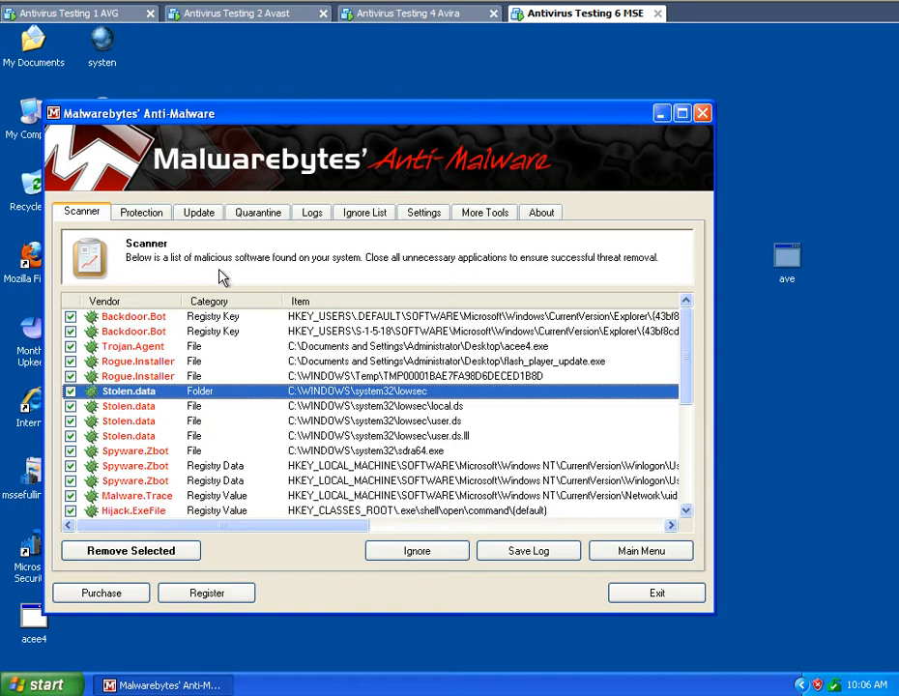
{"action": "mouse_move", "coordinate": [433, 413]}
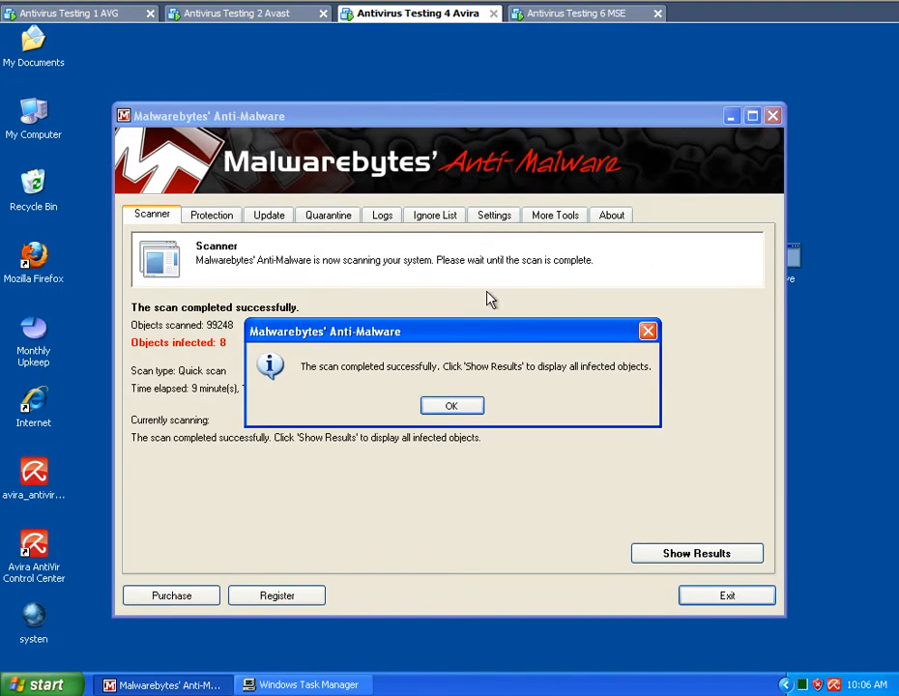
- Dismiss the completion notice and list the Avira machine's 8 infected objects
{"action": "left_click", "coordinate": [453, 406]}
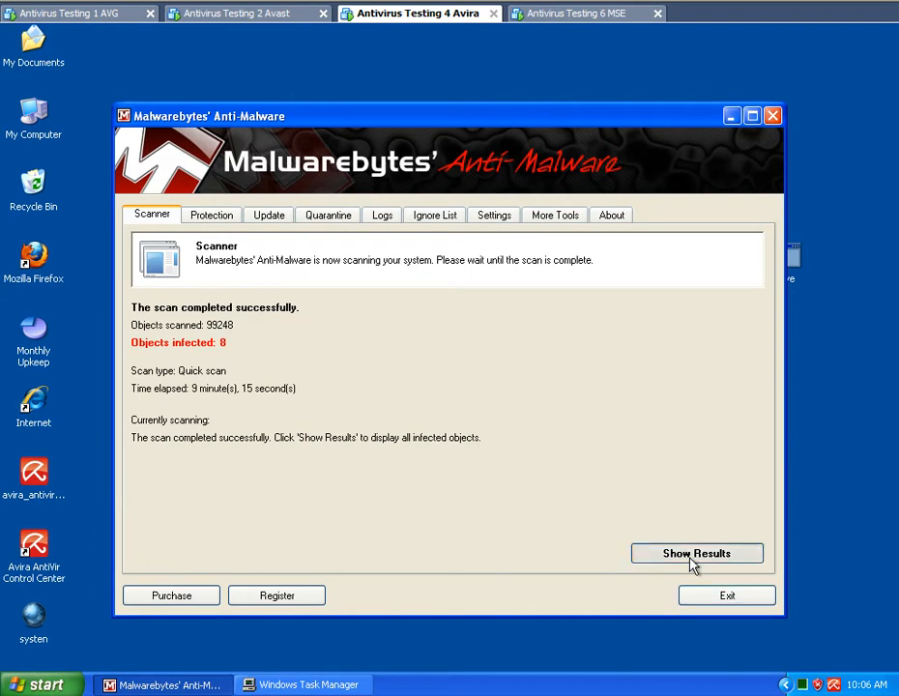
{"action": "left_click", "coordinate": [696, 553]}
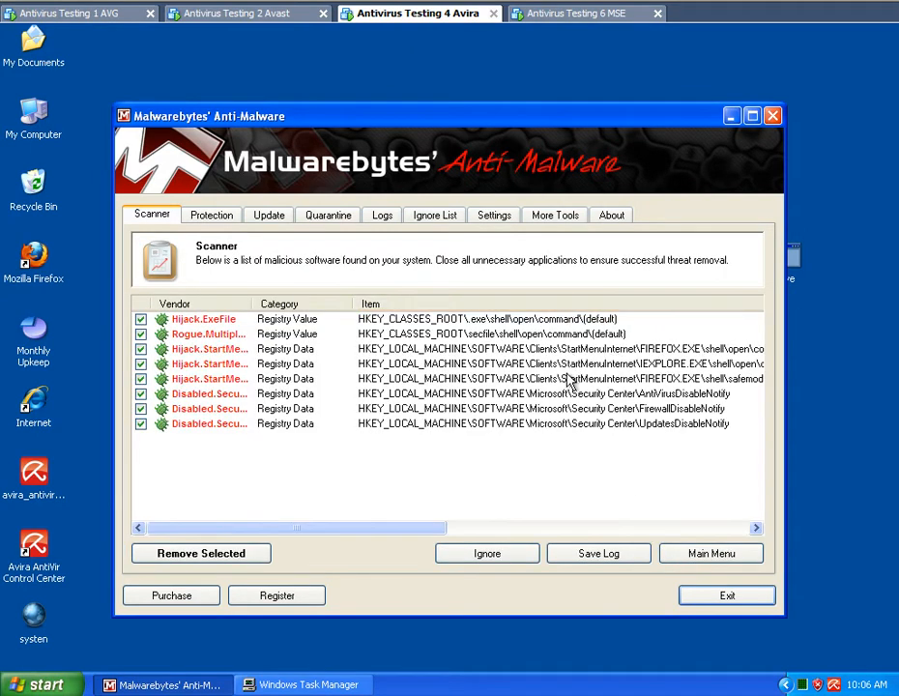
{"action": "mouse_move", "coordinate": [104, 600]}
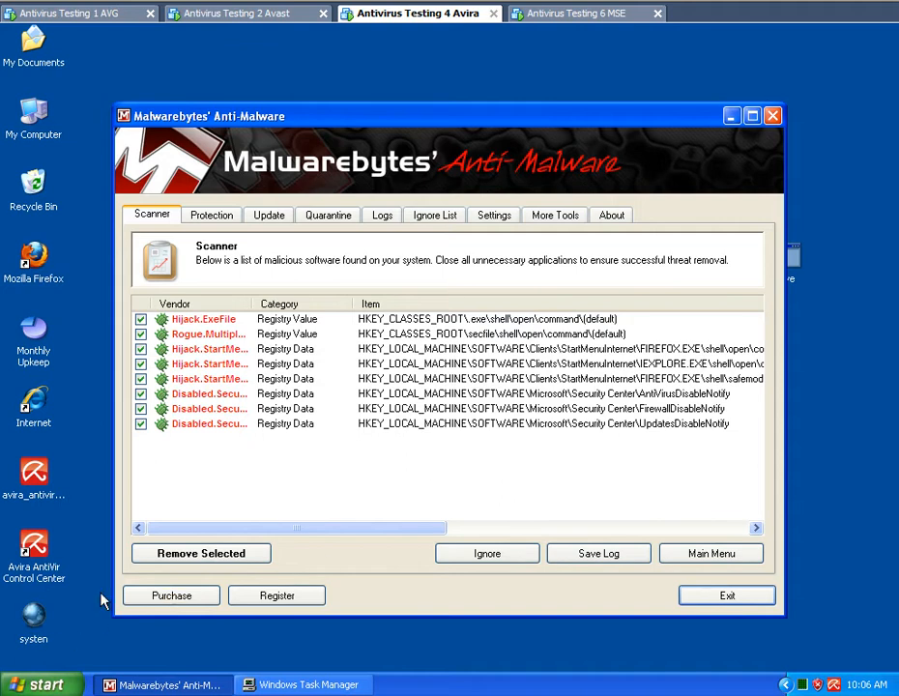
{"action": "mouse_move", "coordinate": [324, 280]}
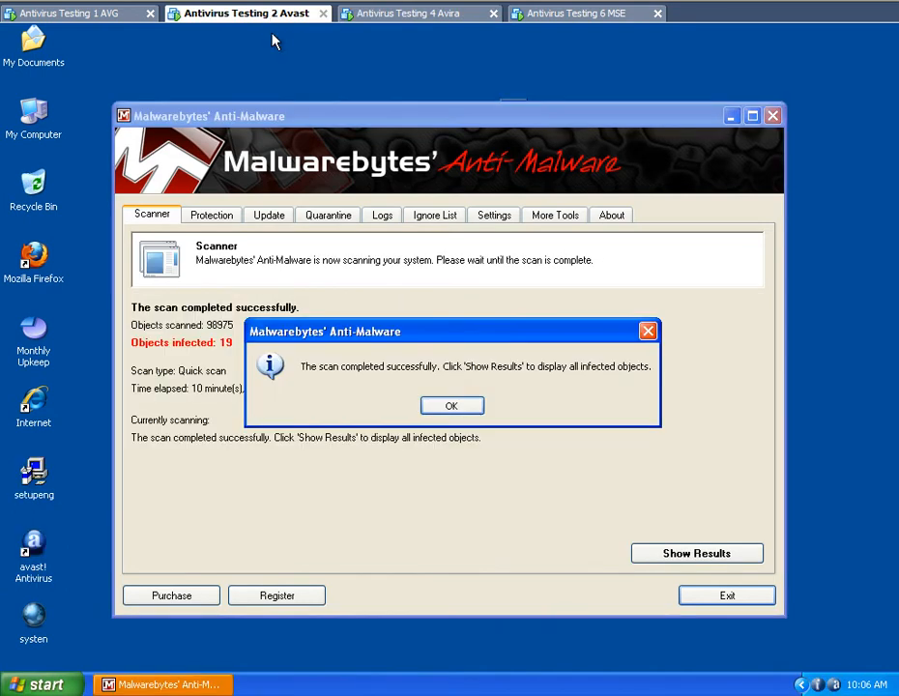
- Dismiss the notice and list the Avast machine's 19 infected objects, scrolling the results sideways
{"action": "left_click", "coordinate": [452, 406]}
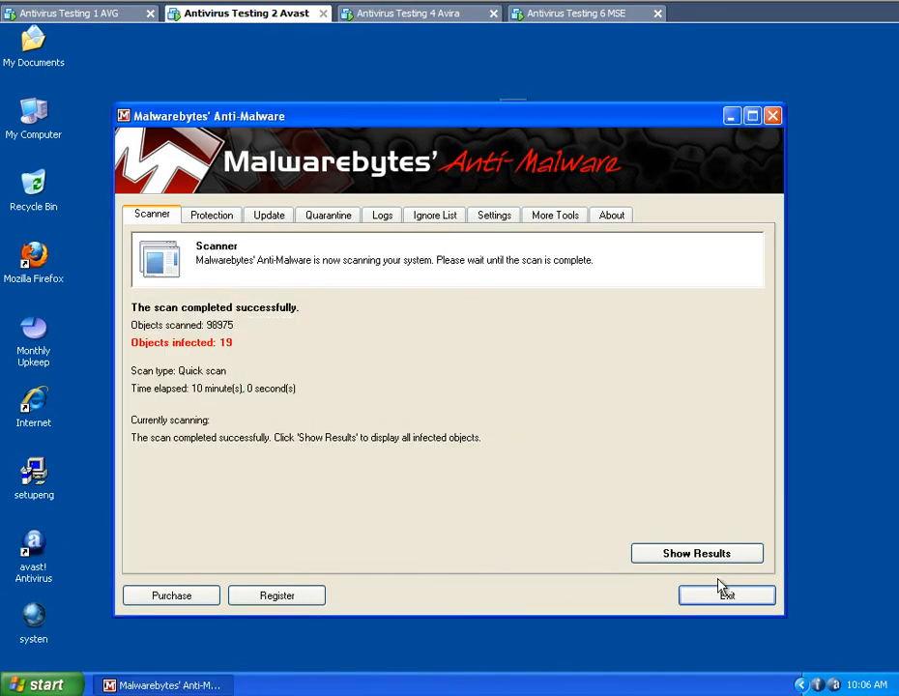
{"action": "left_click", "coordinate": [697, 553]}
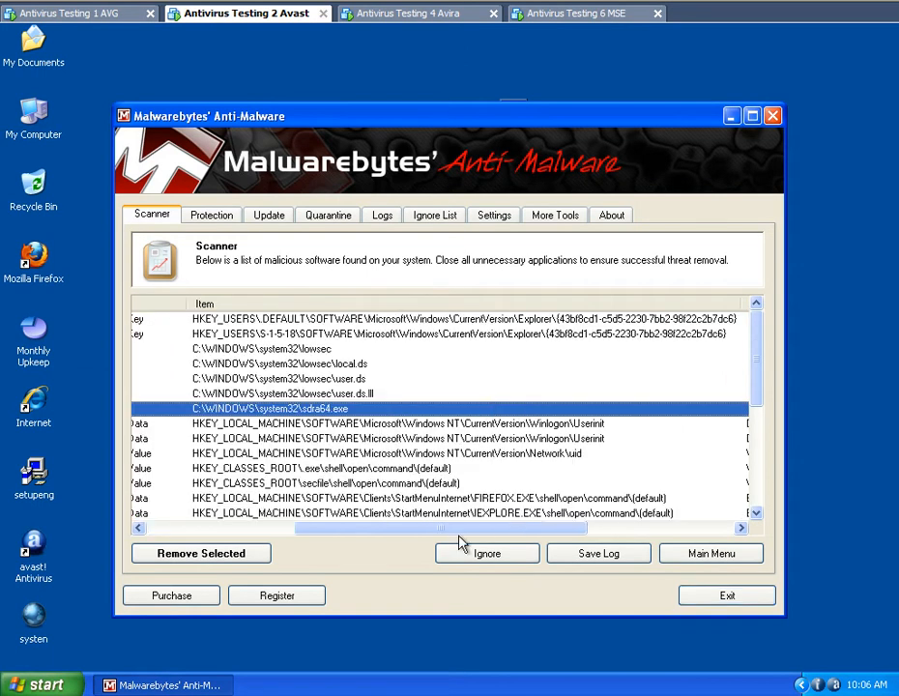
{"action": "left_click_drag", "start_coordinate": [460, 528], "coordinate": [590, 528]}
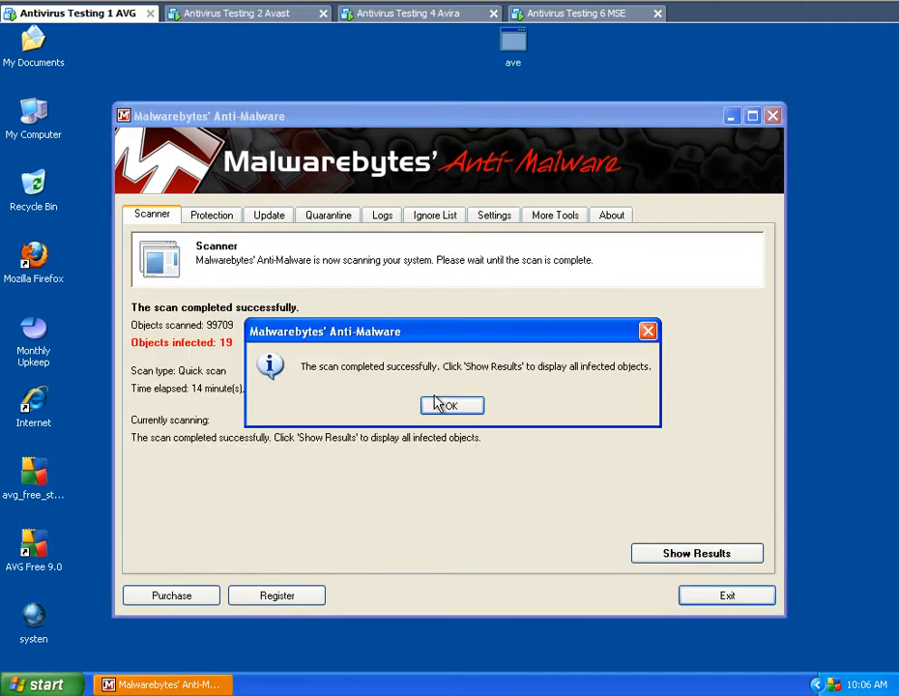
- Dismiss the notice and browse the AVG machine's 19 detections marked as no action taken
{"action": "left_click", "coordinate": [450, 406]}
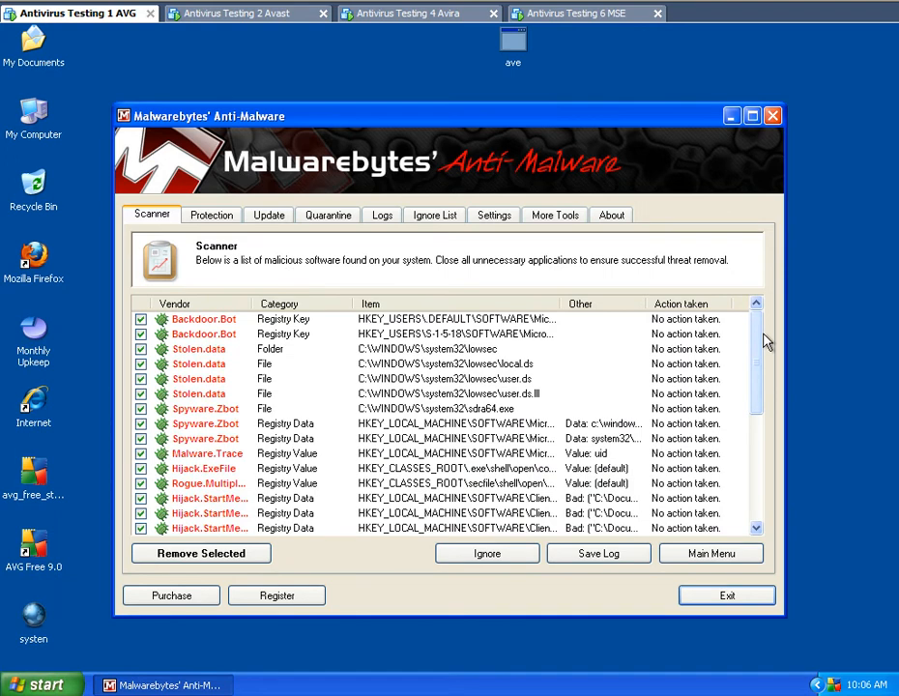
{"action": "scroll", "scroll_direction": "down", "scroll_amount": 3}
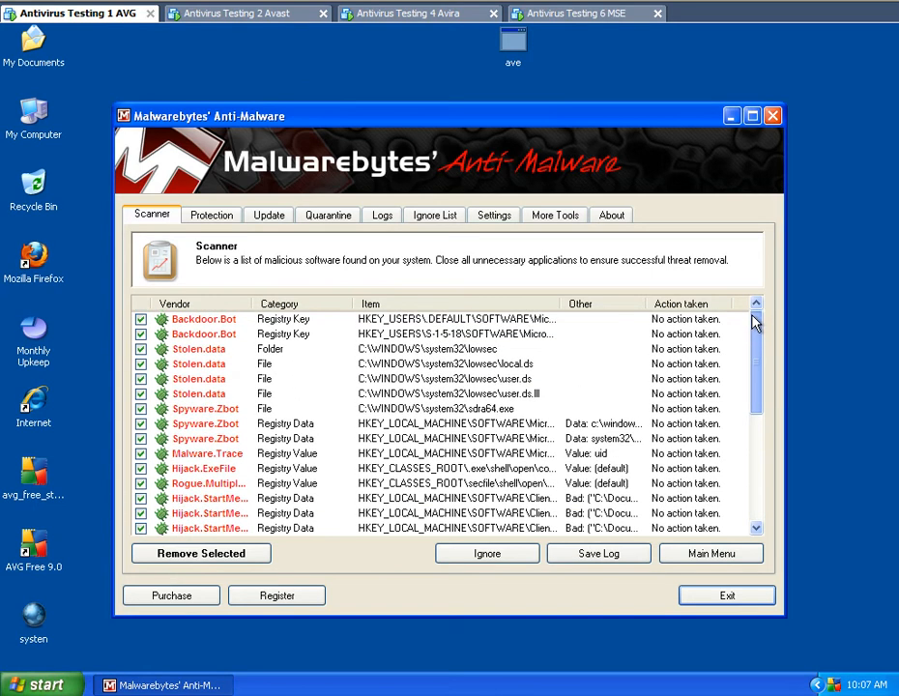
{"action": "scroll", "scroll_direction": "down", "scroll_amount": 3}
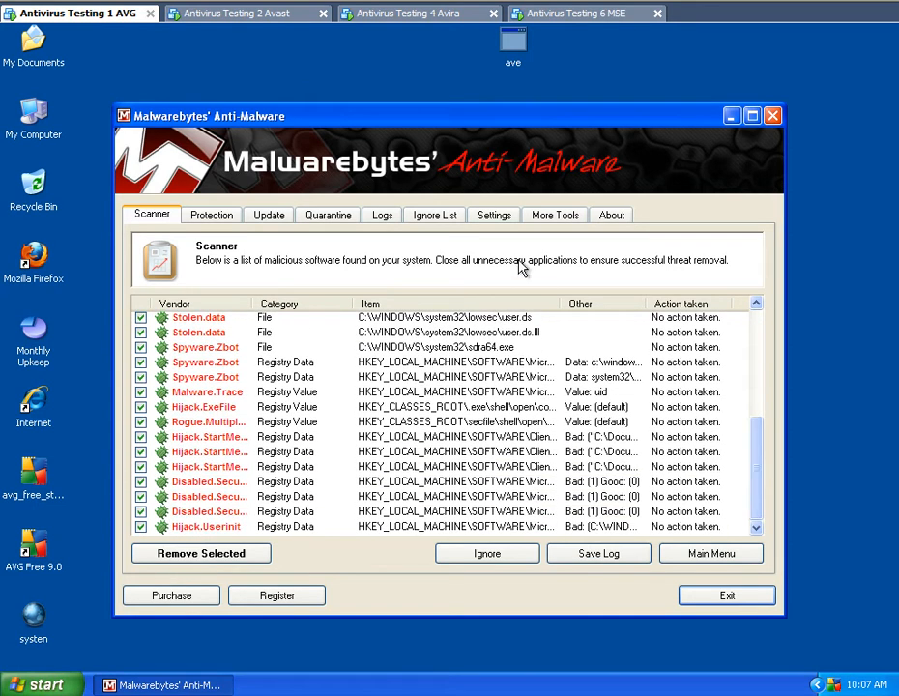
{"action": "scroll", "scroll_direction": "right", "scroll_amount": 3}
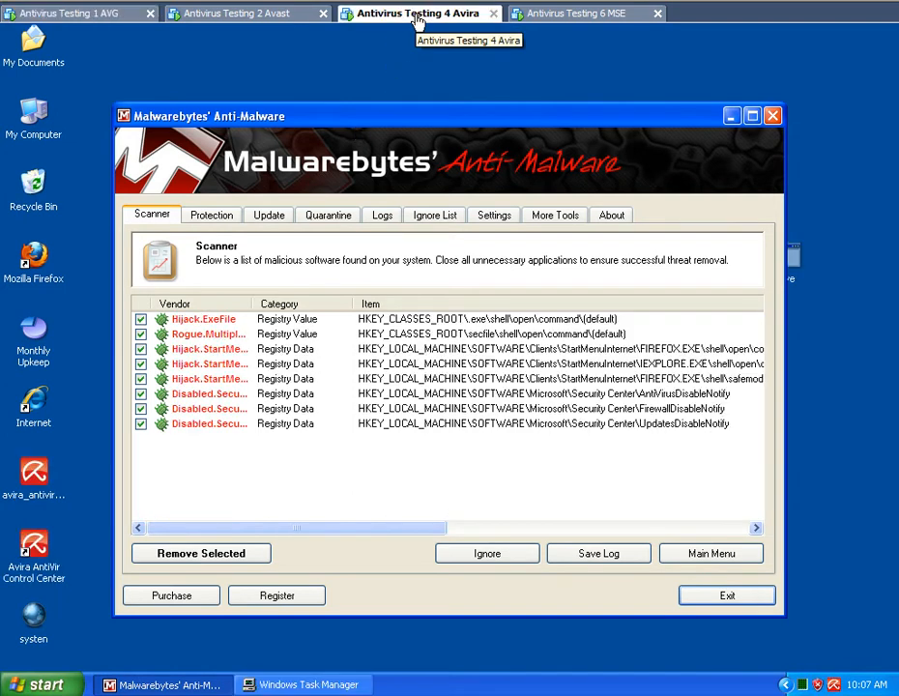
- Switch to the 'Antivirus Testing 2 Avast' VM to view its Backdoor.Bot, Stolen.data and Spyware.Zbot detections
{"action": "left_click", "coordinate": [584, 11]}
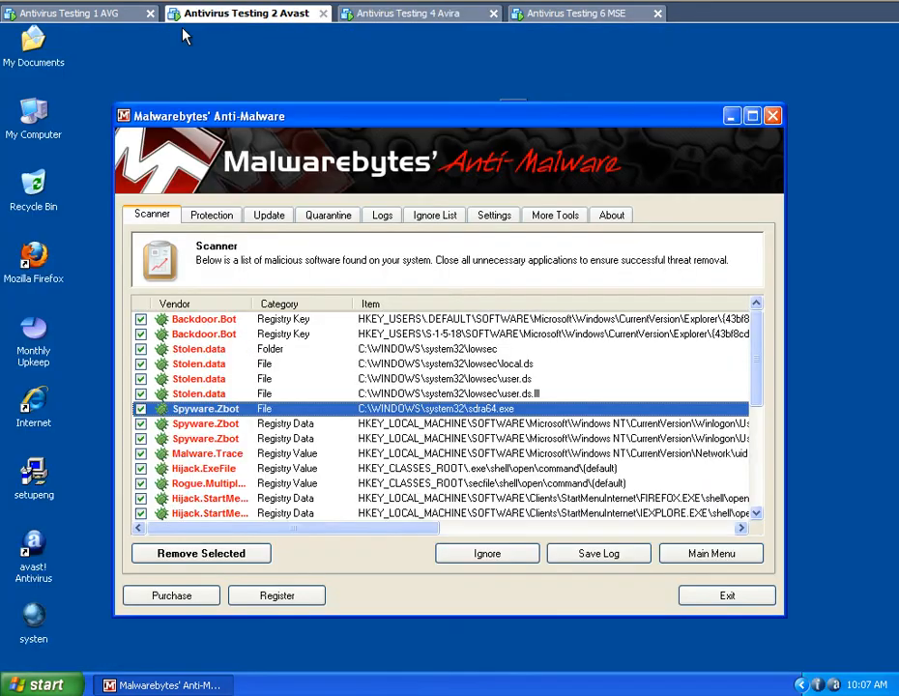
{"action": "left_click", "coordinate": [752, 116]}
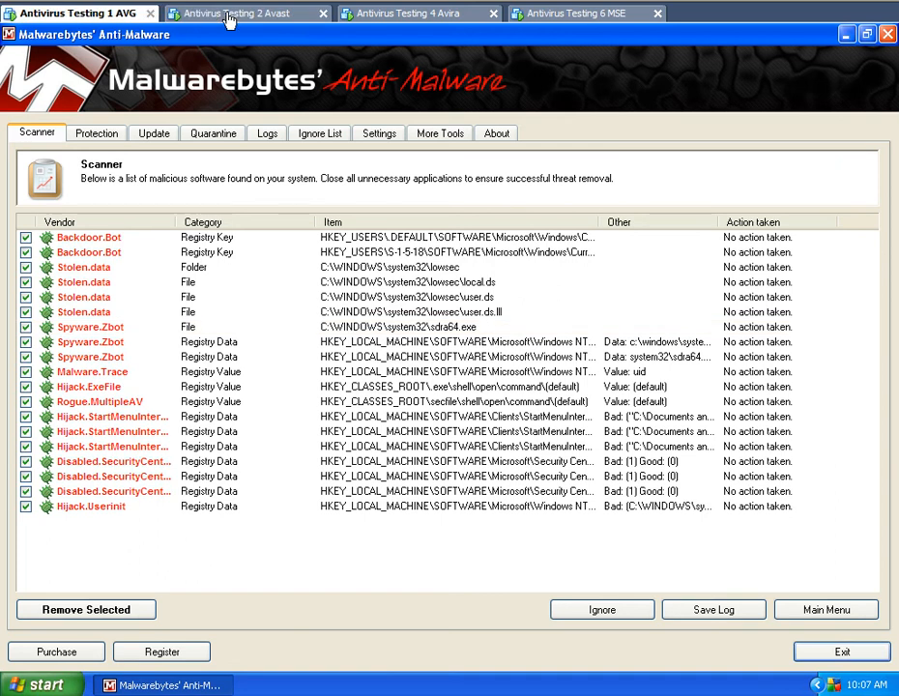
{"action": "mouse_move", "coordinate": [228, 13]}
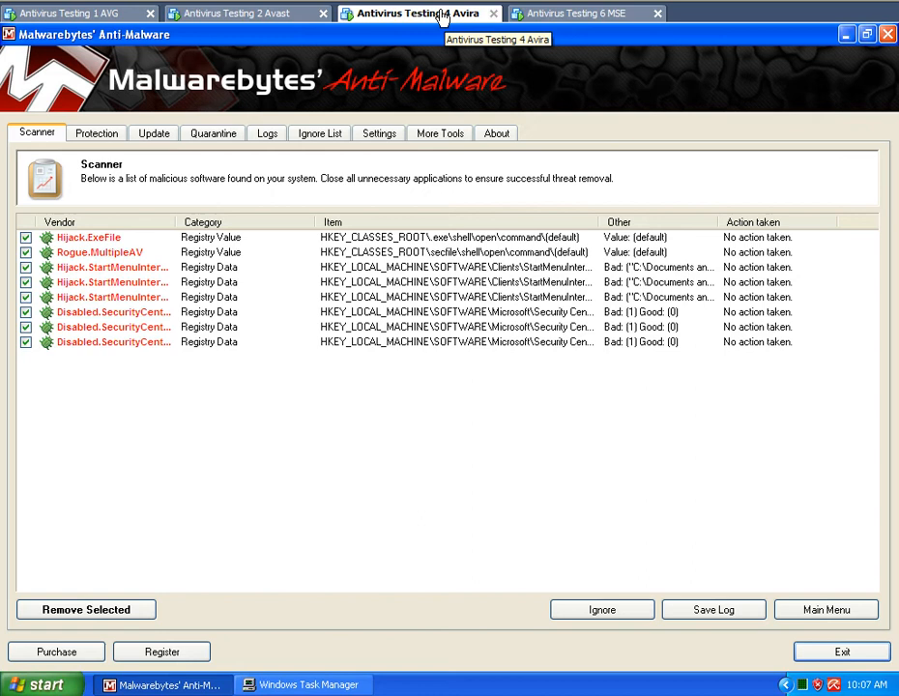
{"action": "mouse_move", "coordinate": [393, 395]}
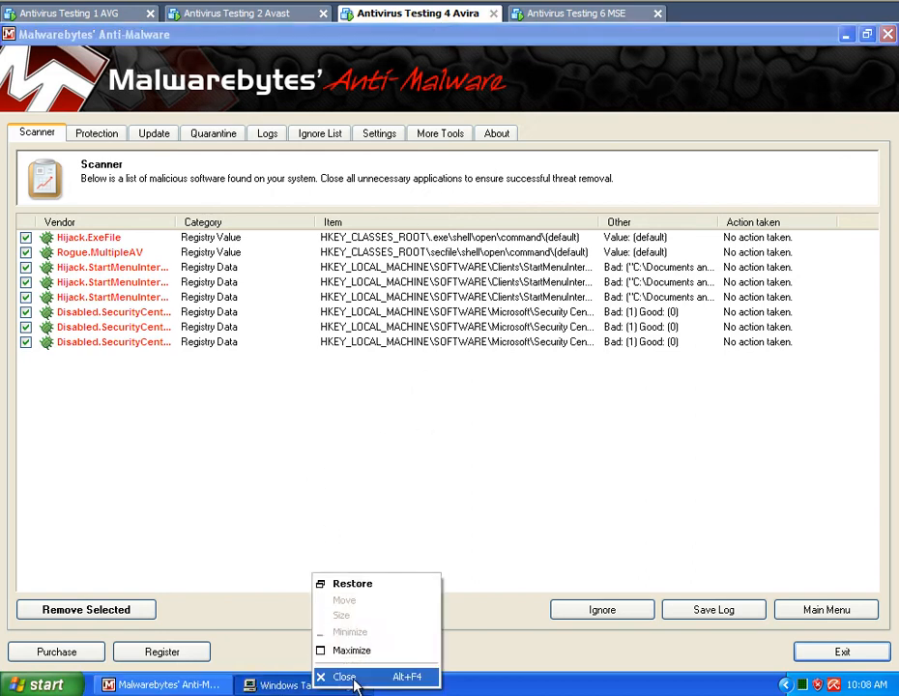
- Close Task Manager on the Avira machine so its 8 detections show in full
{"action": "left_click", "coordinate": [344, 677]}
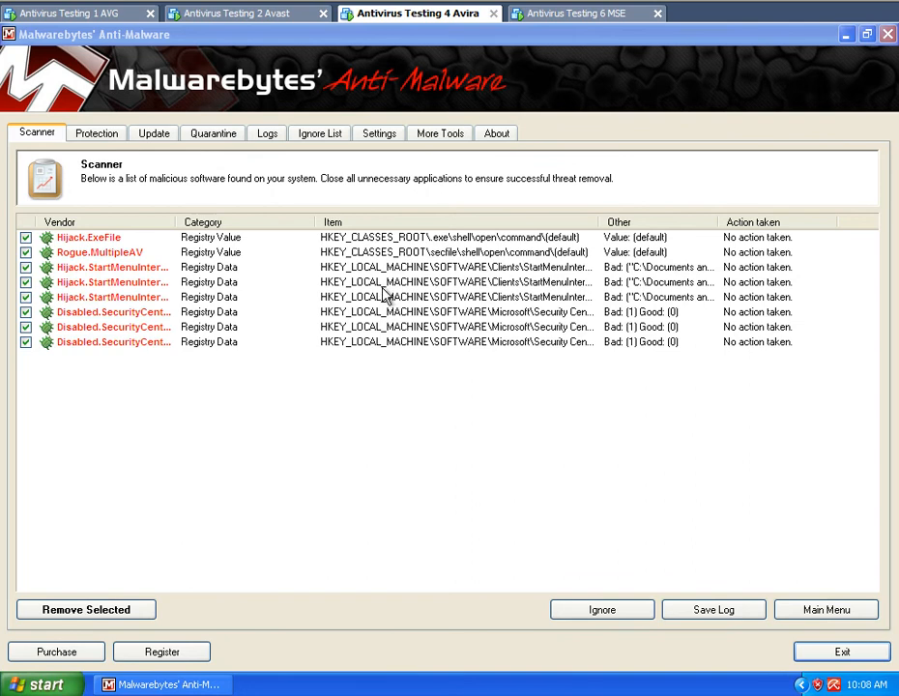
{"action": "mouse_move", "coordinate": [106, 13]}
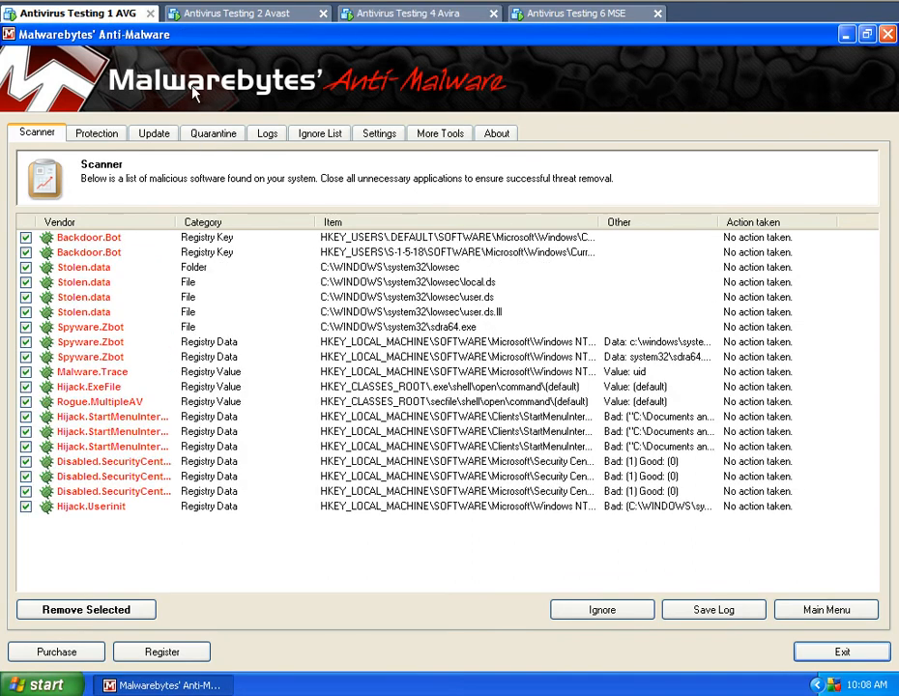
{"action": "mouse_move", "coordinate": [278, 310]}
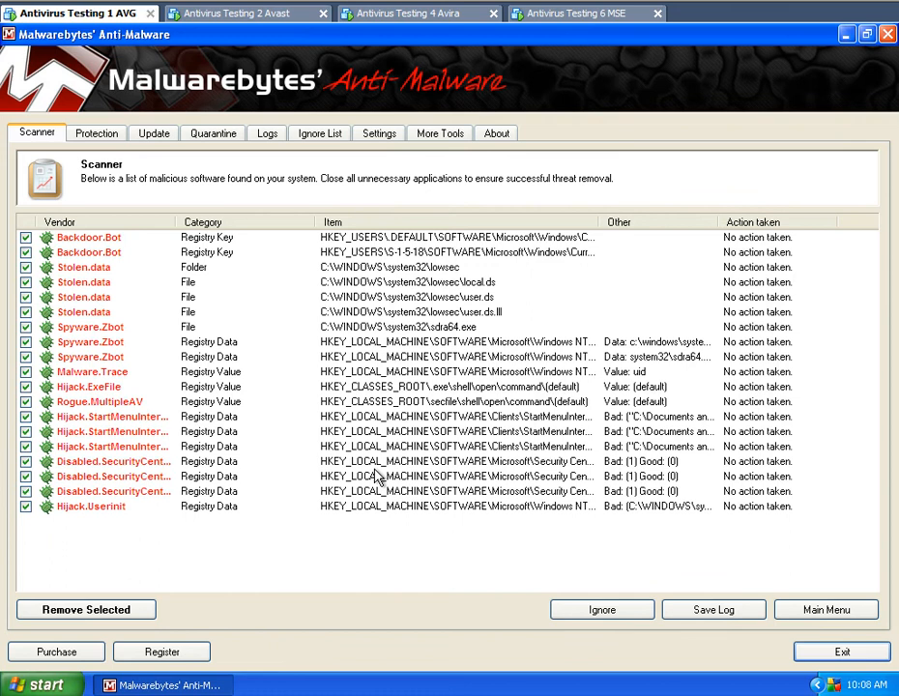
{"action": "mouse_move", "coordinate": [220, 259]}
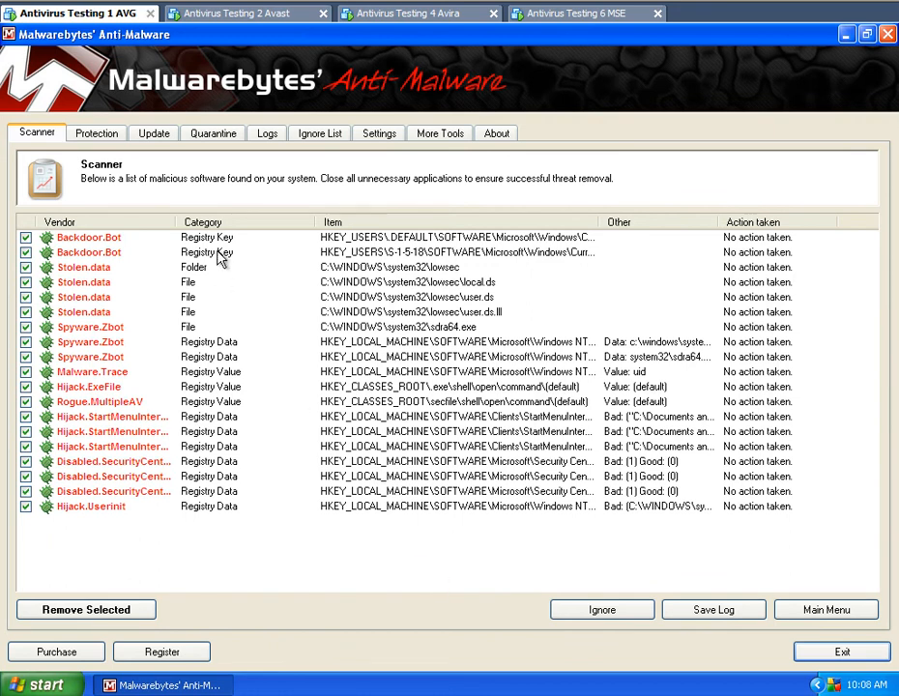
{"action": "mouse_move", "coordinate": [232, 12]}
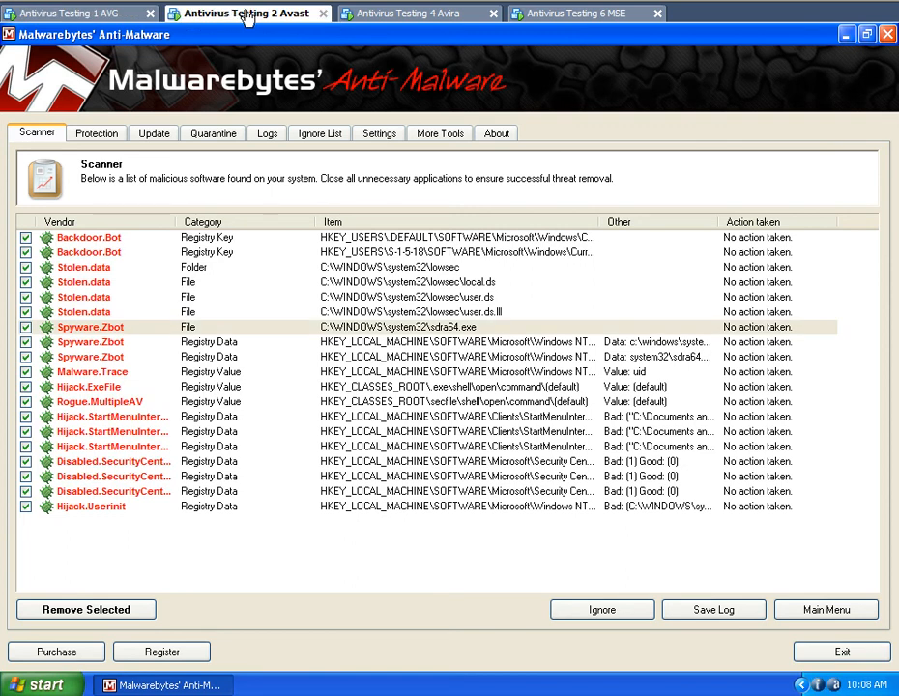
{"action": "mouse_move", "coordinate": [301, 383]}
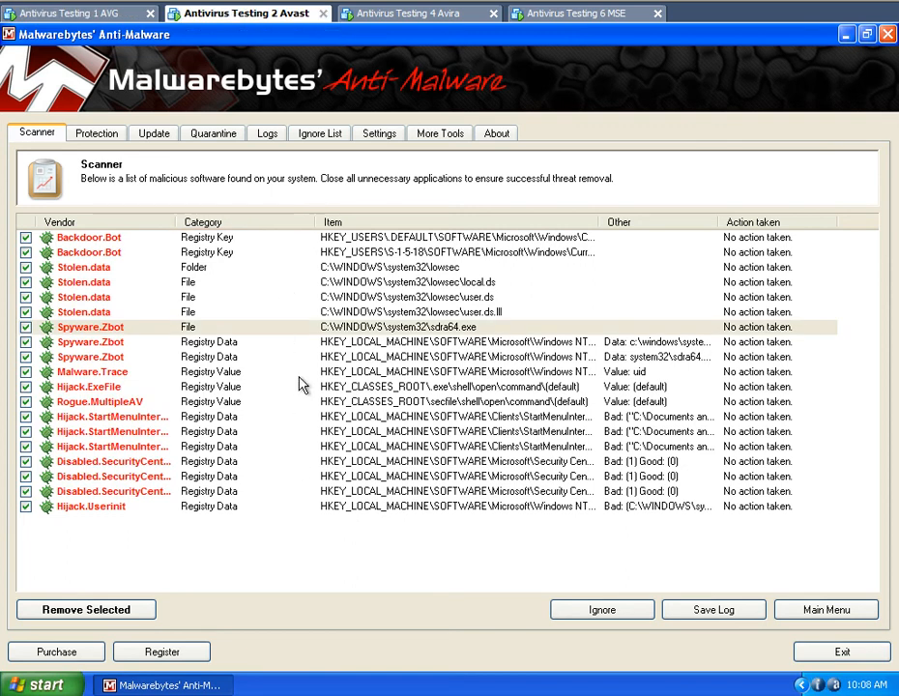
{"action": "mouse_move", "coordinate": [371, 371]}
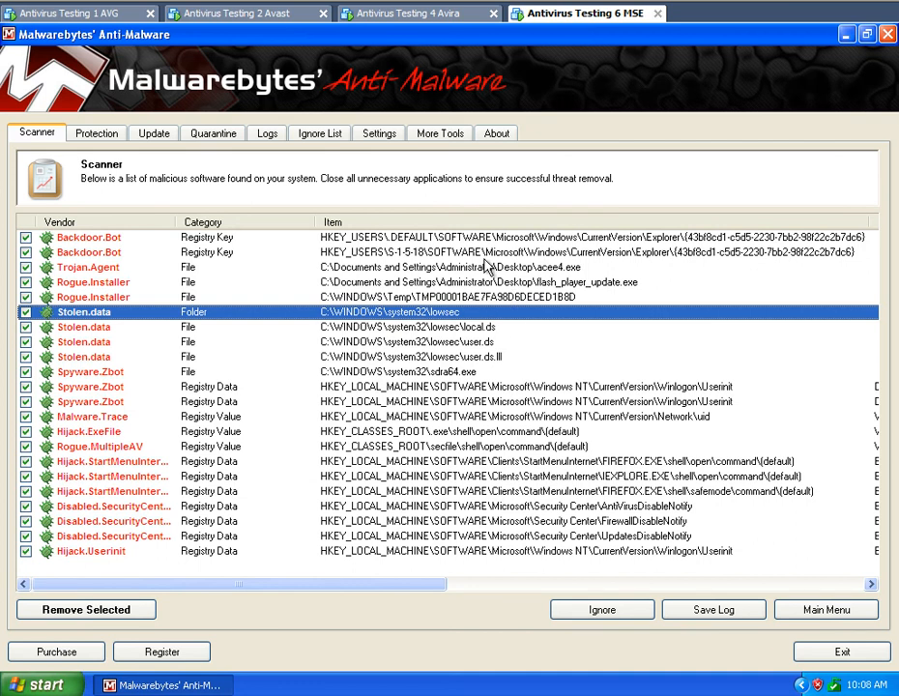
{"action": "mouse_move", "coordinate": [484, 267]}
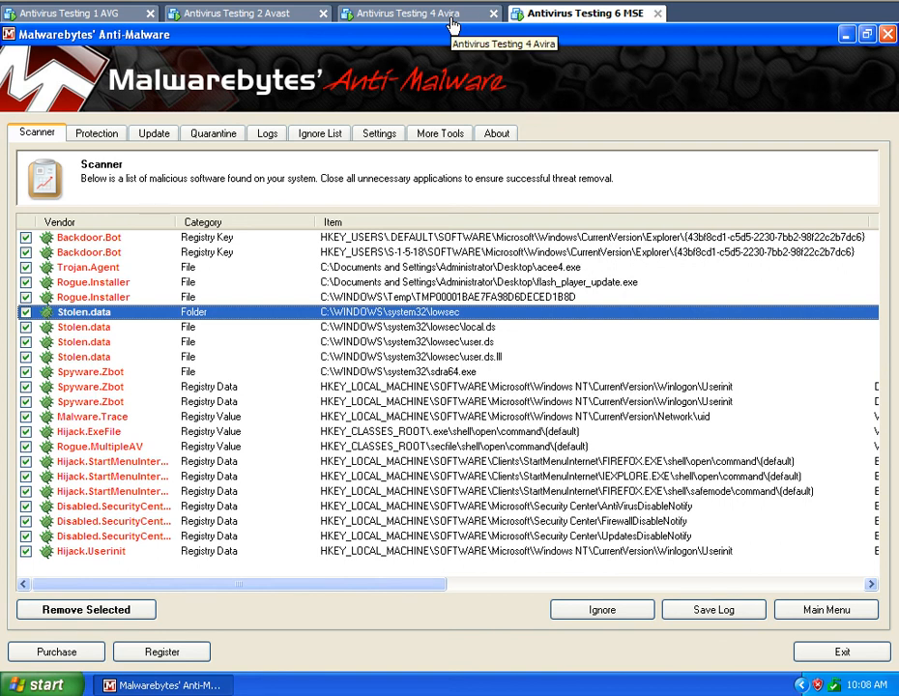
{"action": "mouse_move", "coordinate": [244, 329]}
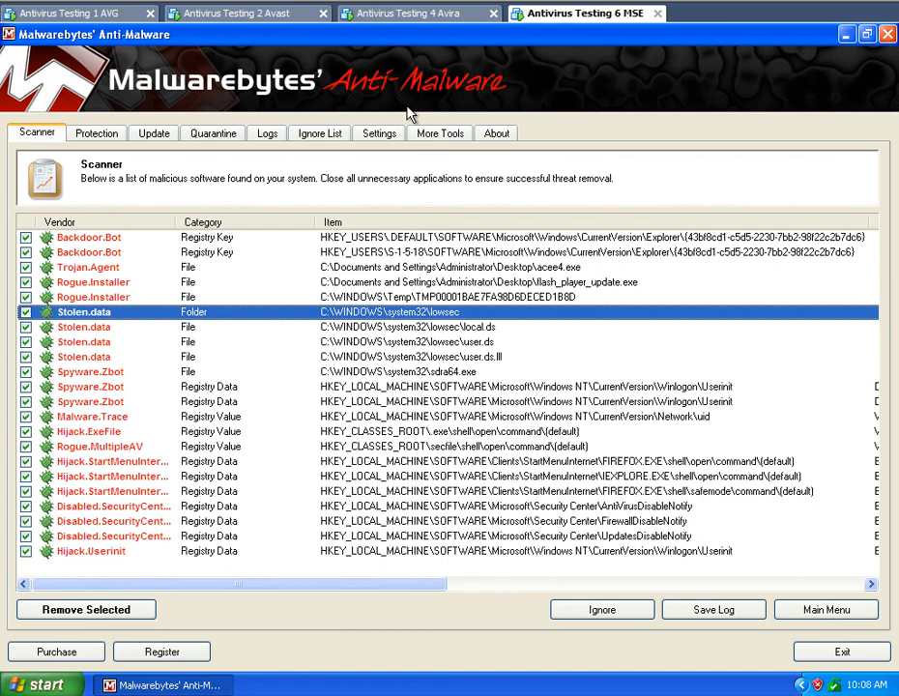
{"action": "mouse_move", "coordinate": [408, 113]}
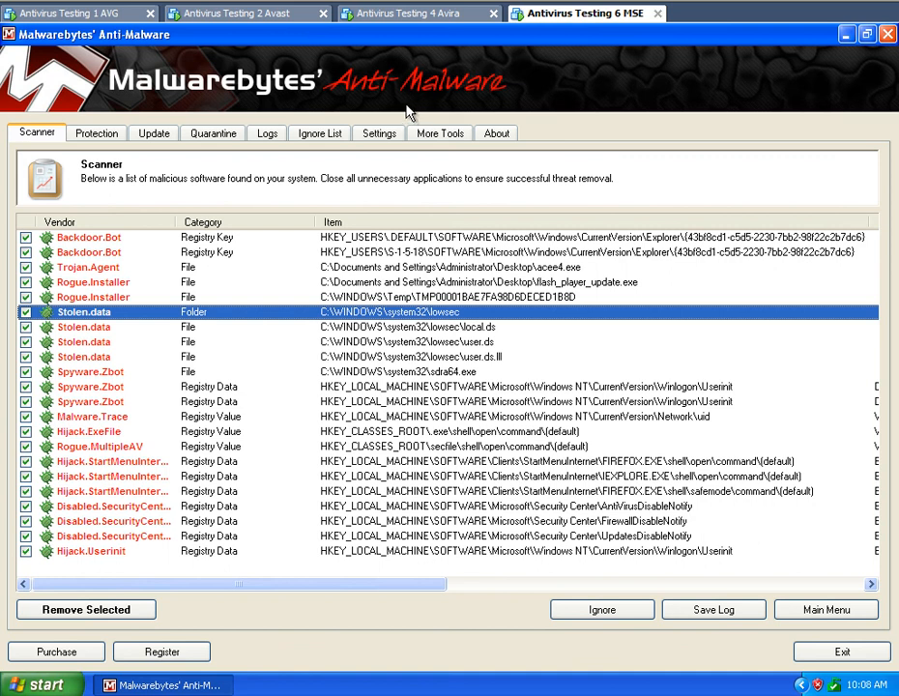
{"action": "mouse_move", "coordinate": [449, 54]}
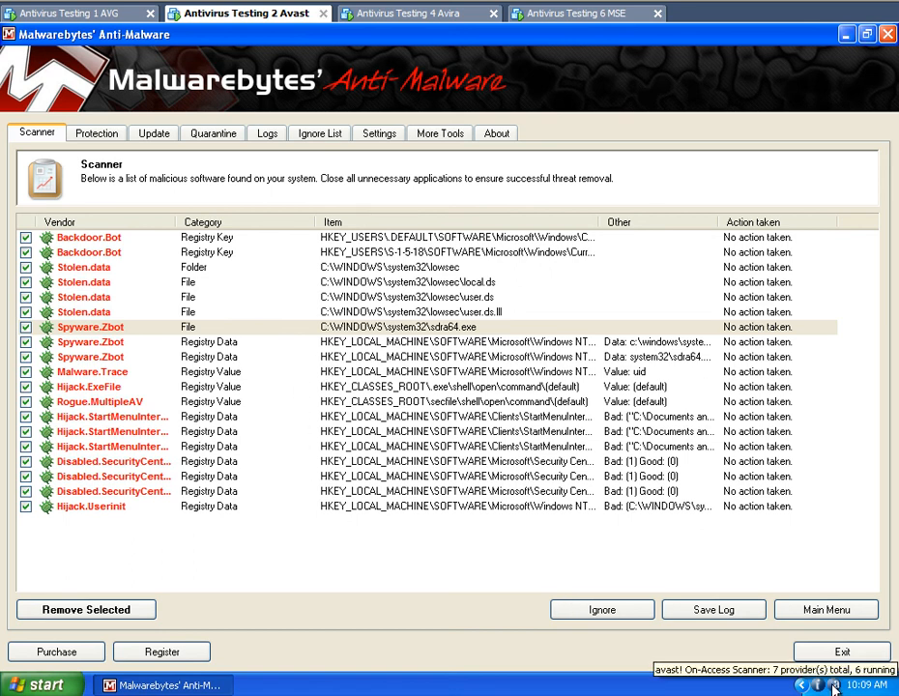
- Switch to the Avira test machine to recheck its 8 detections showing no action taken
{"action": "left_click", "coordinate": [74, 12]}
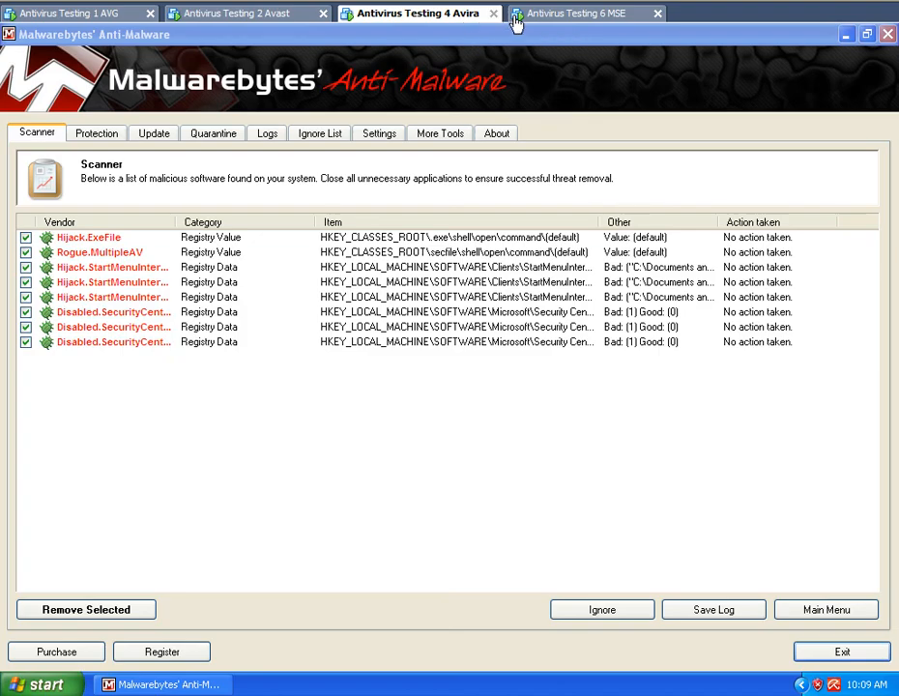
{"action": "mouse_move", "coordinate": [545, 19]}
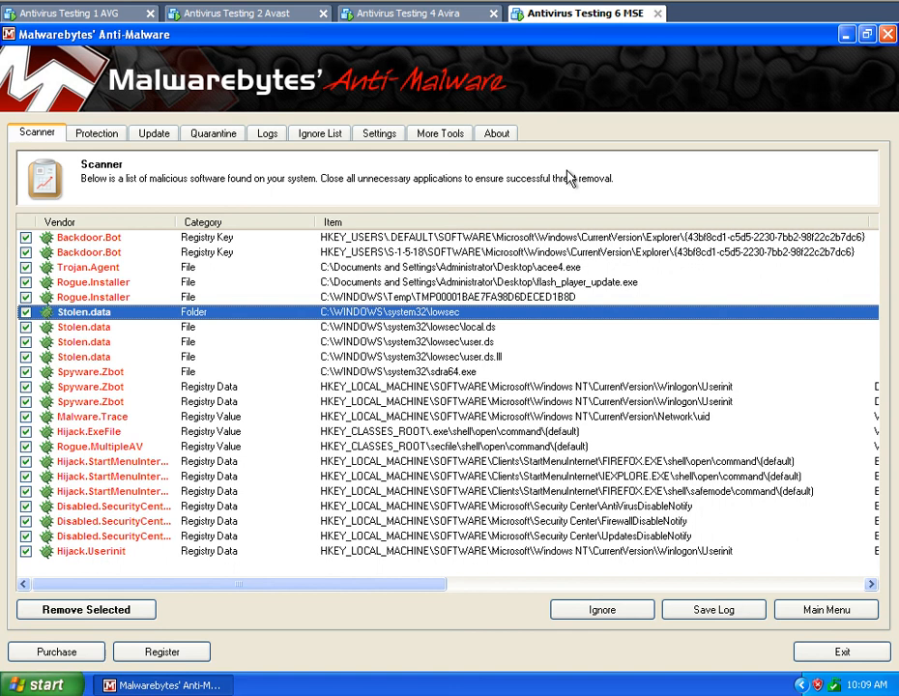
{"action": "mouse_move", "coordinate": [522, 197]}
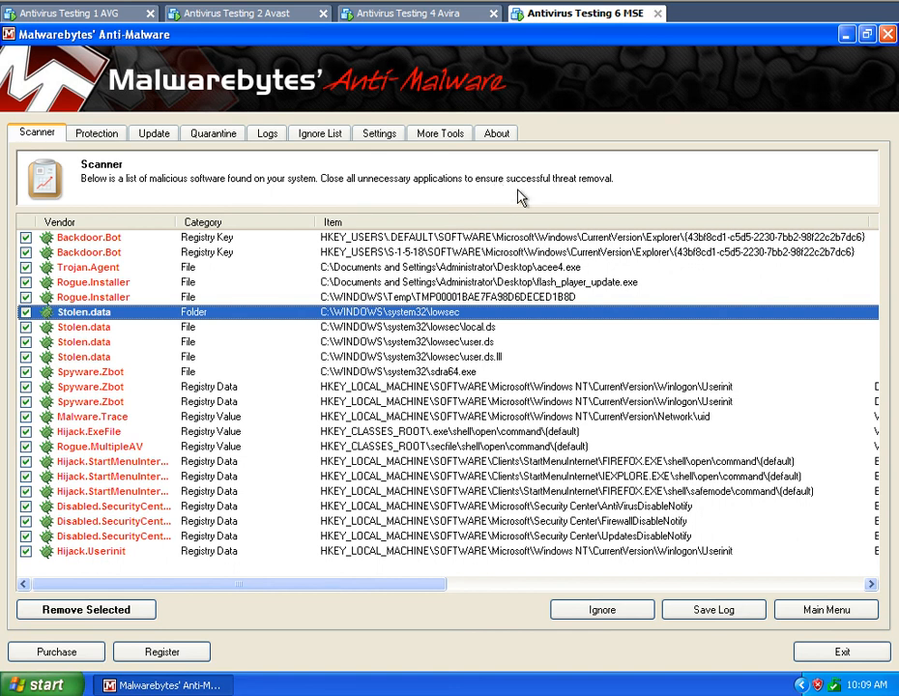